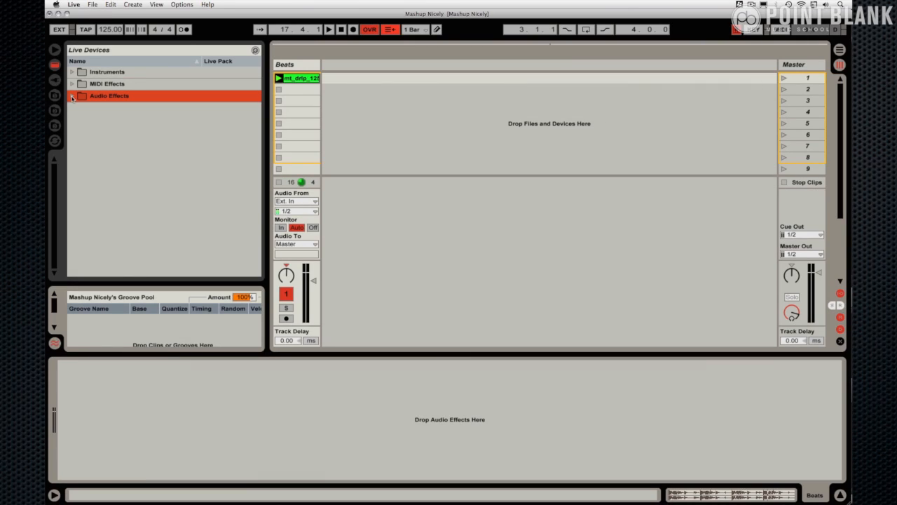
Step: Put an empty Audio Effect Rack on the Beats track, then play and stop the drum loop
click(73, 96)
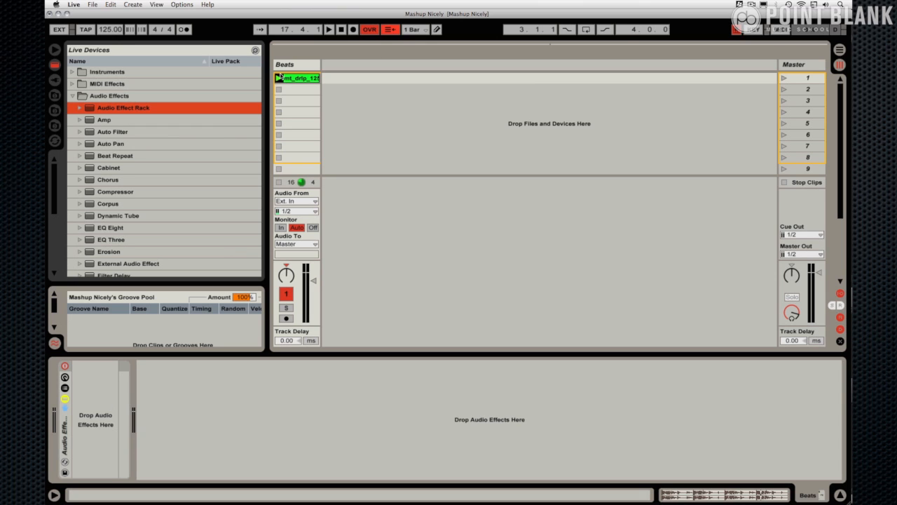
click(329, 29)
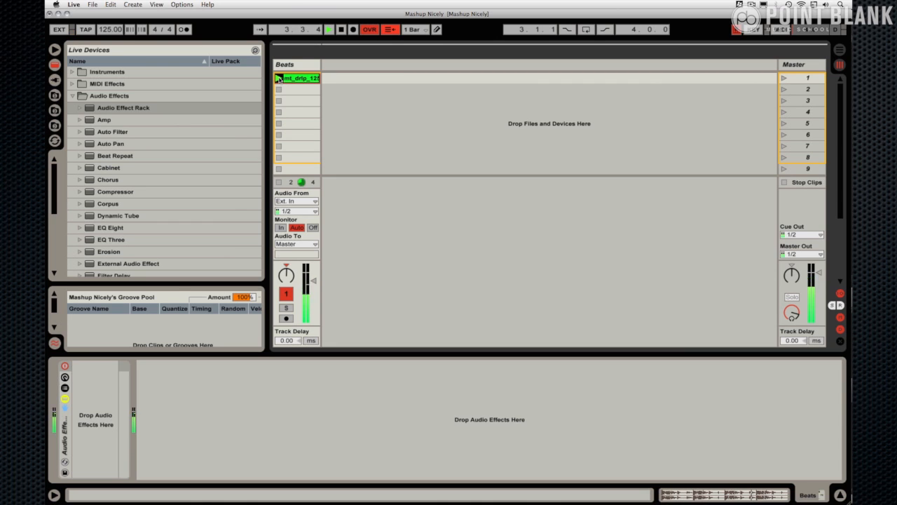
click(279, 78)
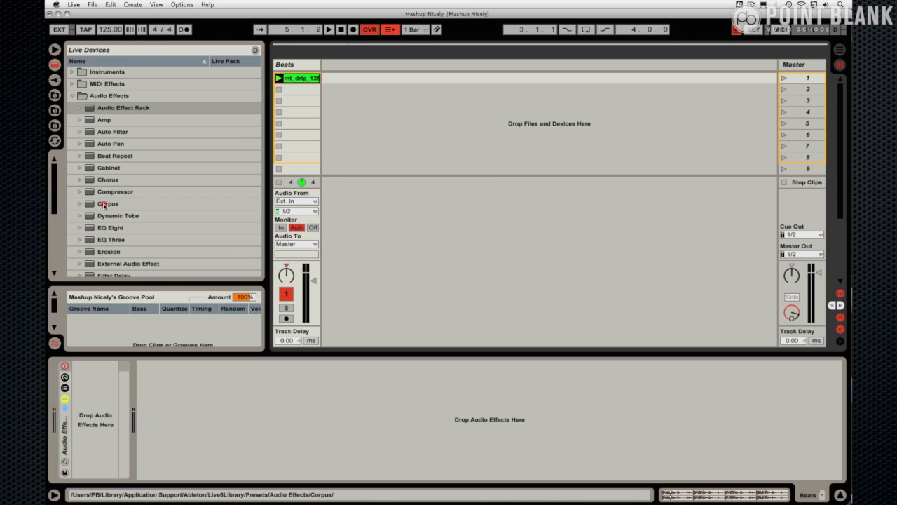
Step: Load Corpus into the Beats track's rack, check its resonator type list, and toggle playback
double_click(109, 203)
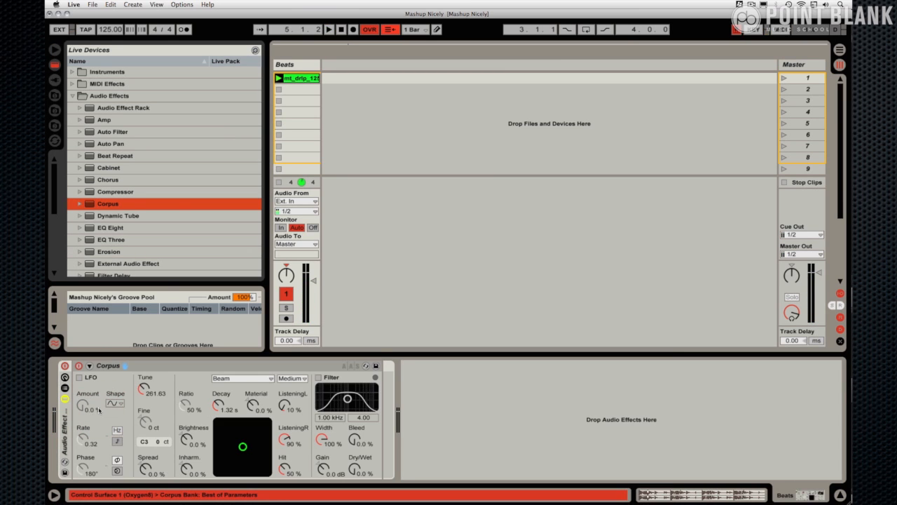
mouse_move(131, 439)
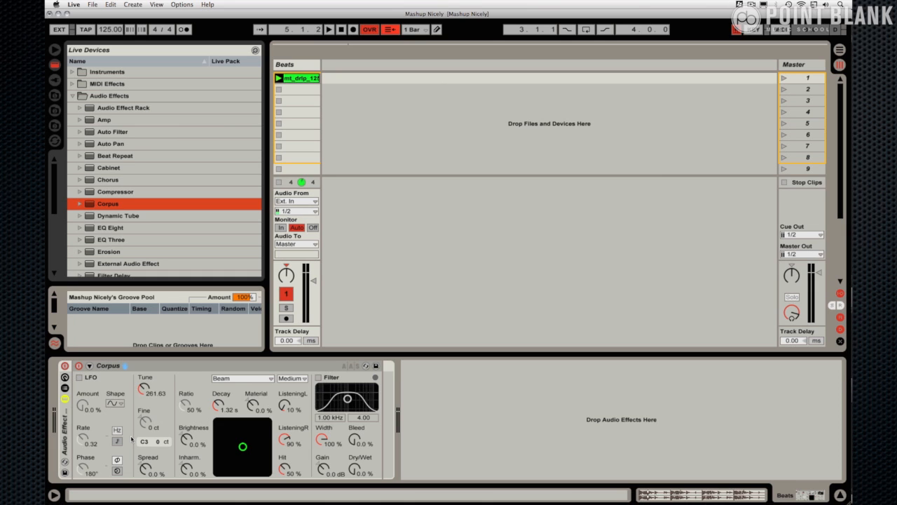
click(243, 378)
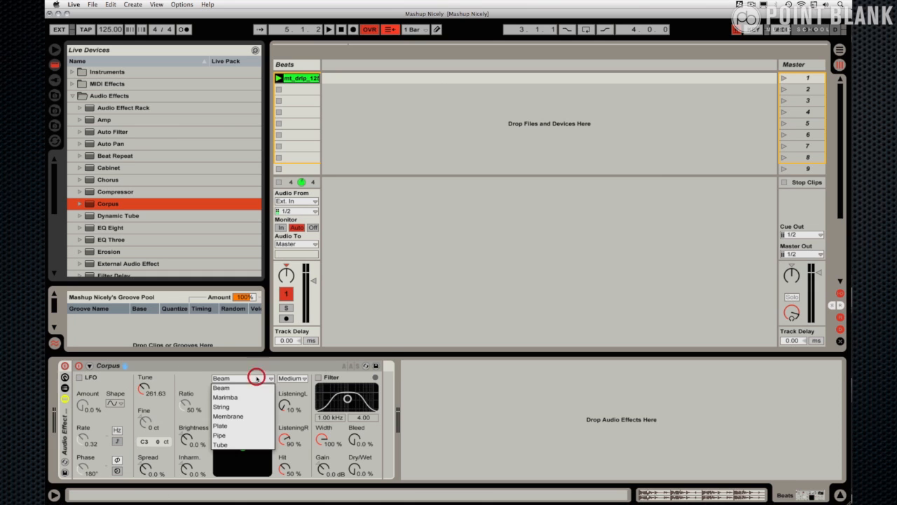
mouse_move(221, 406)
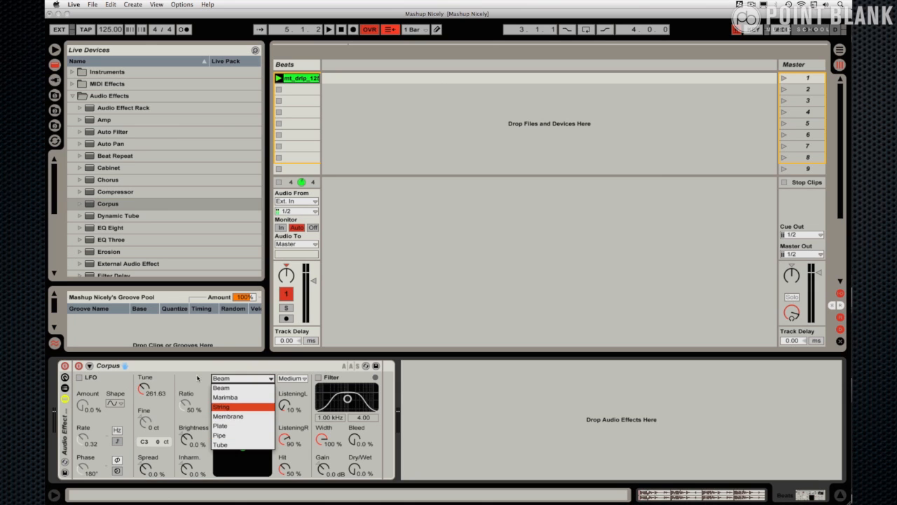
click(221, 378)
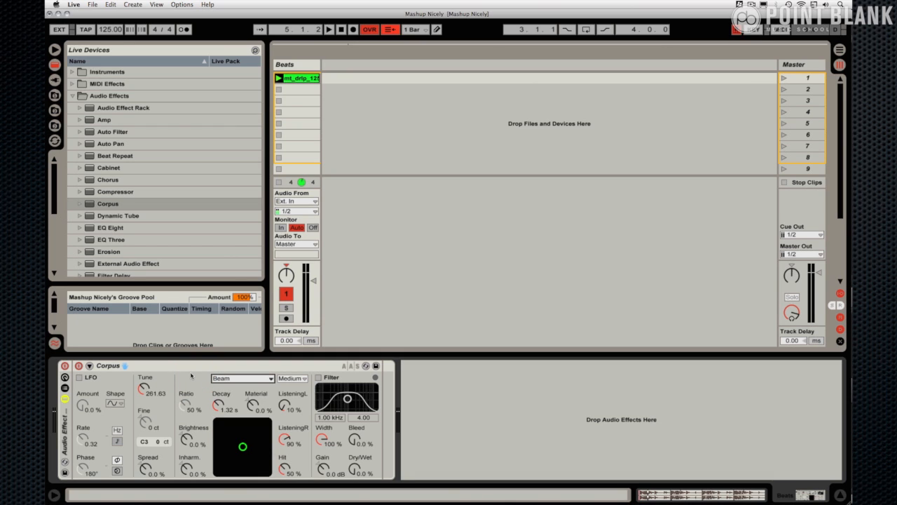
mouse_move(247, 380)
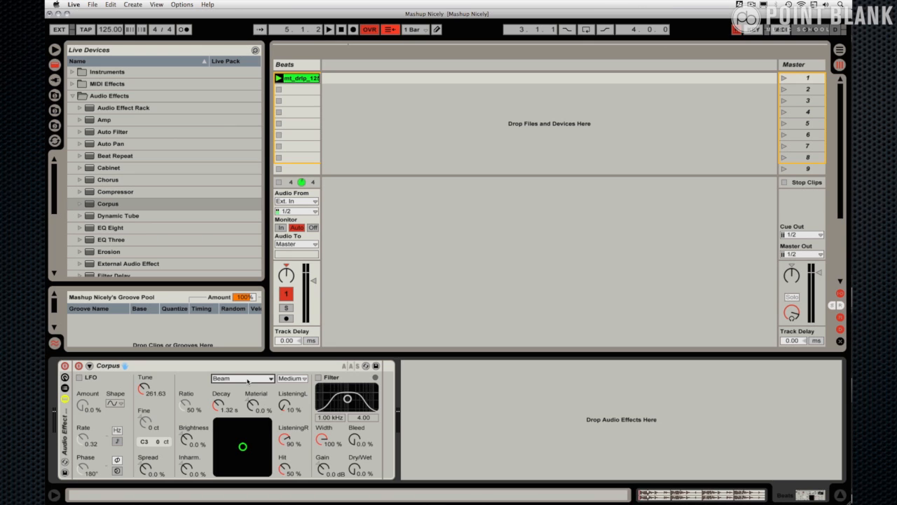
click(329, 30)
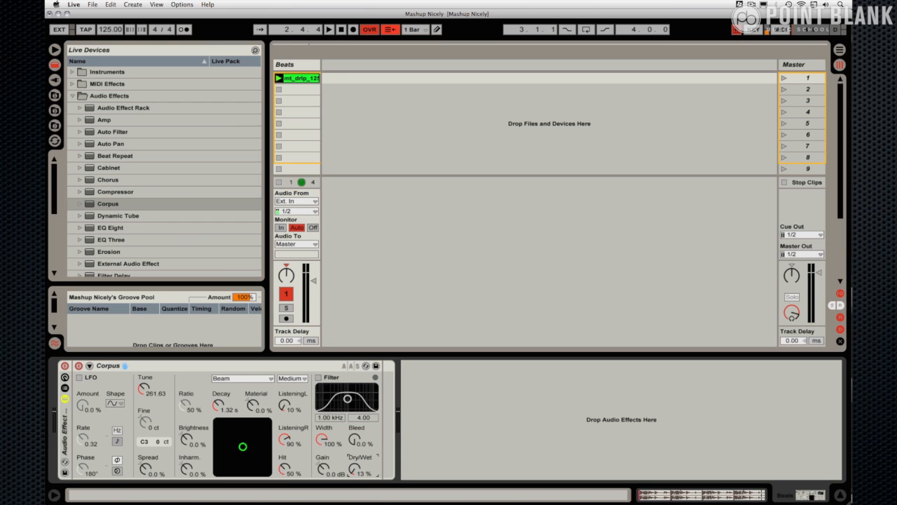
click(328, 29)
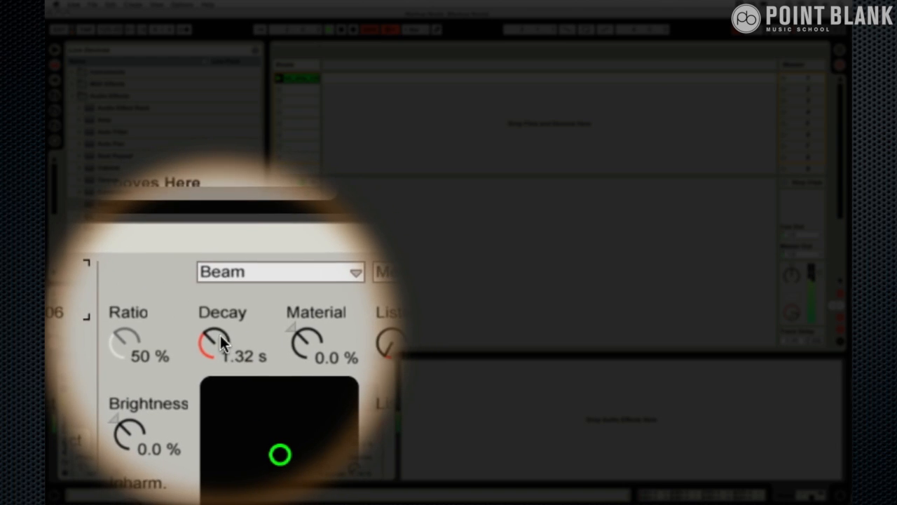
Step: Shorten the Corpus decay from 747 ms through 519 ms to 493 ms
drag(221, 336, 221, 351)
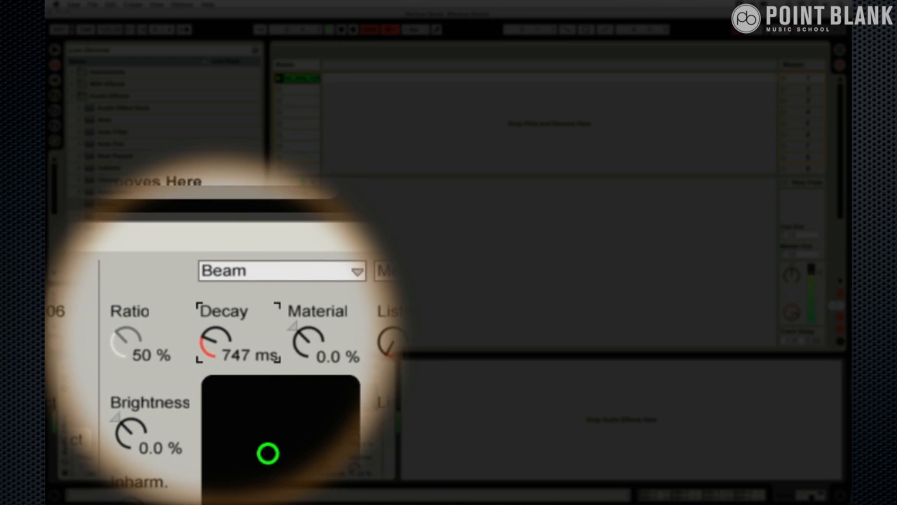
drag(214, 343, 214, 365)
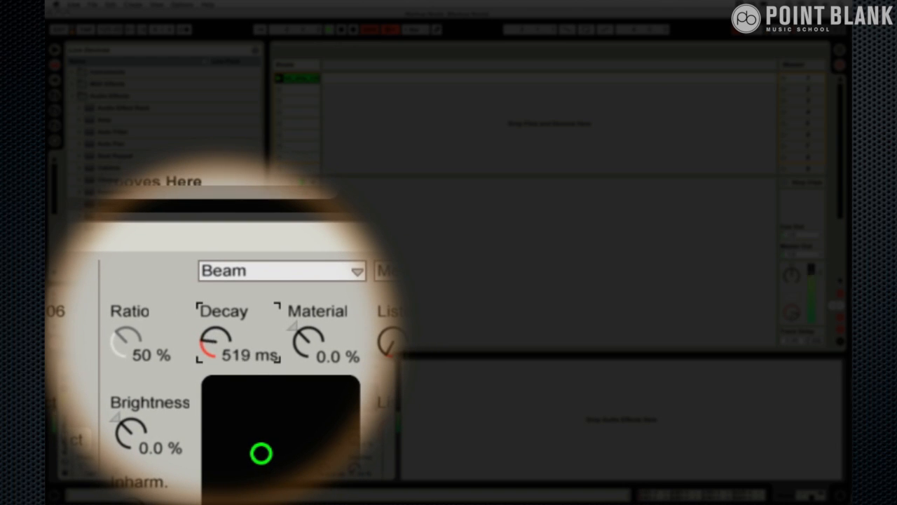
drag(214, 343, 221, 350)
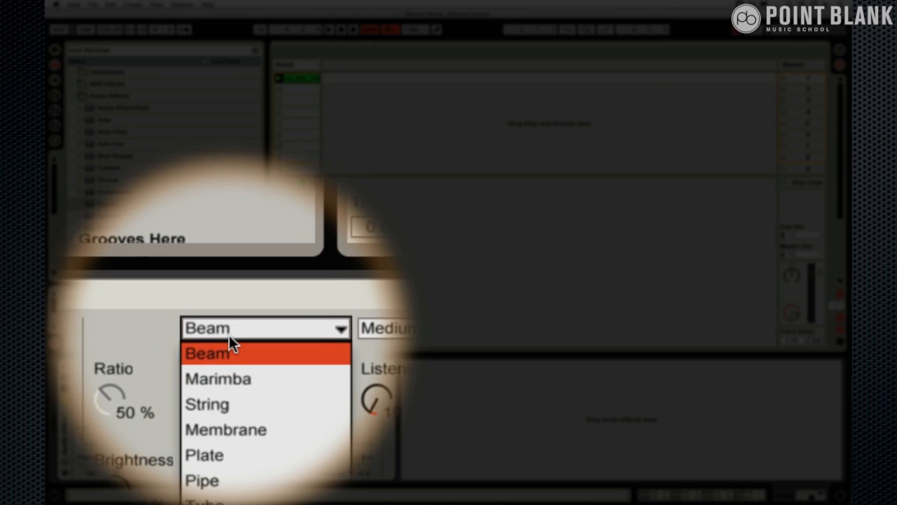
Step: Set the Corpus resonator type to String
click(218, 378)
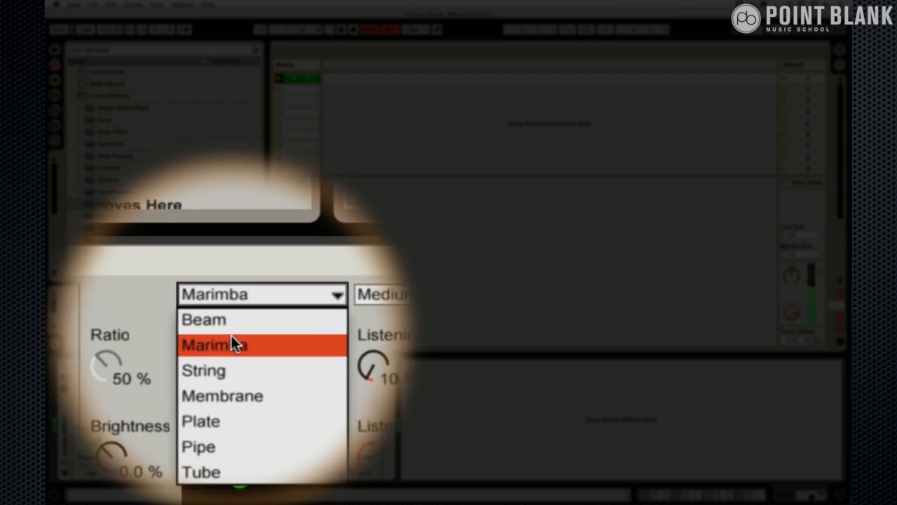
click(203, 370)
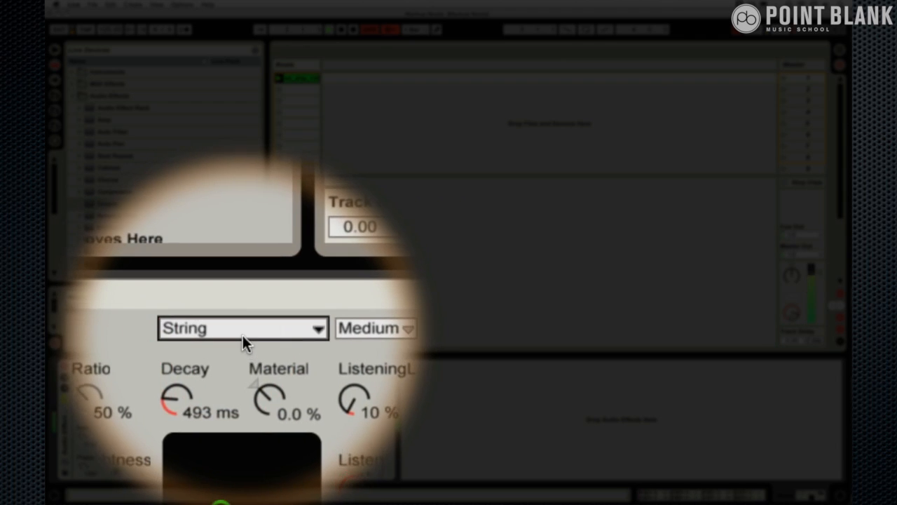
click(244, 327)
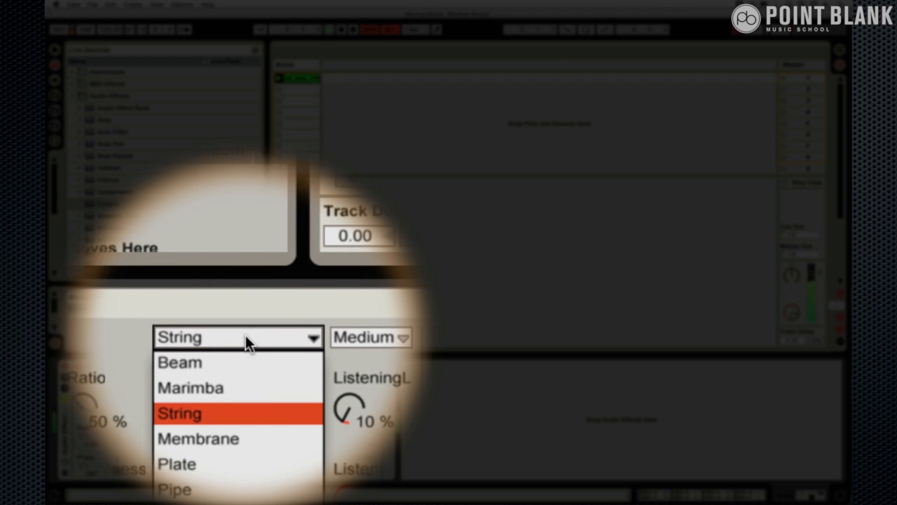
click(180, 413)
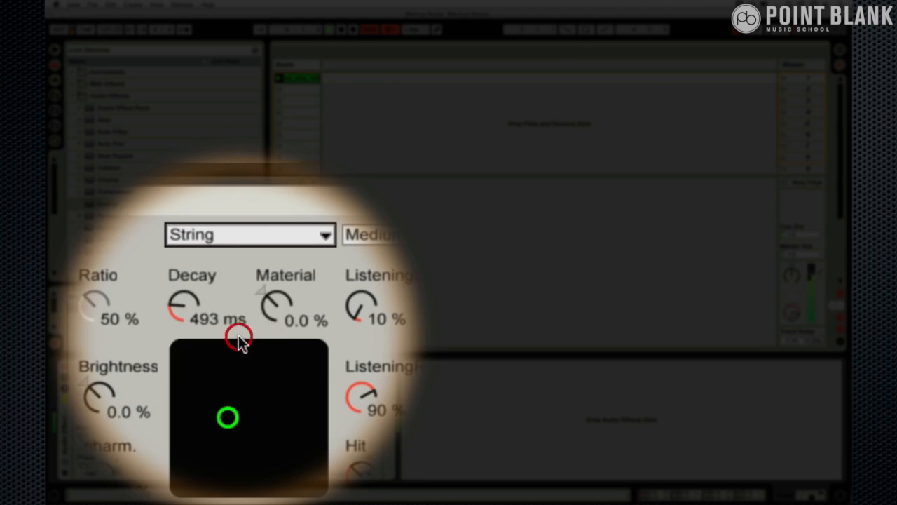
click(251, 234)
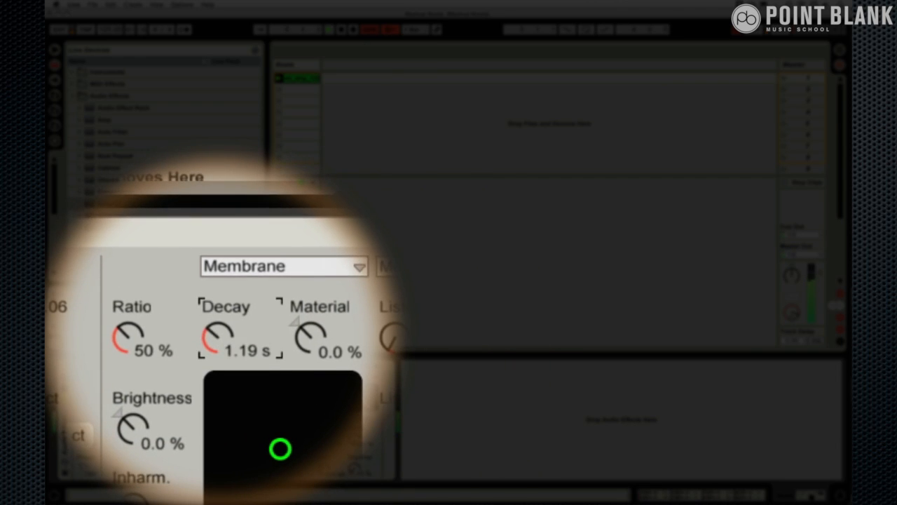
Step: Sweep the Membrane Corpus decay between 1.55 s and 380 ms, settling near 361 ms
drag(220, 337, 221, 351)
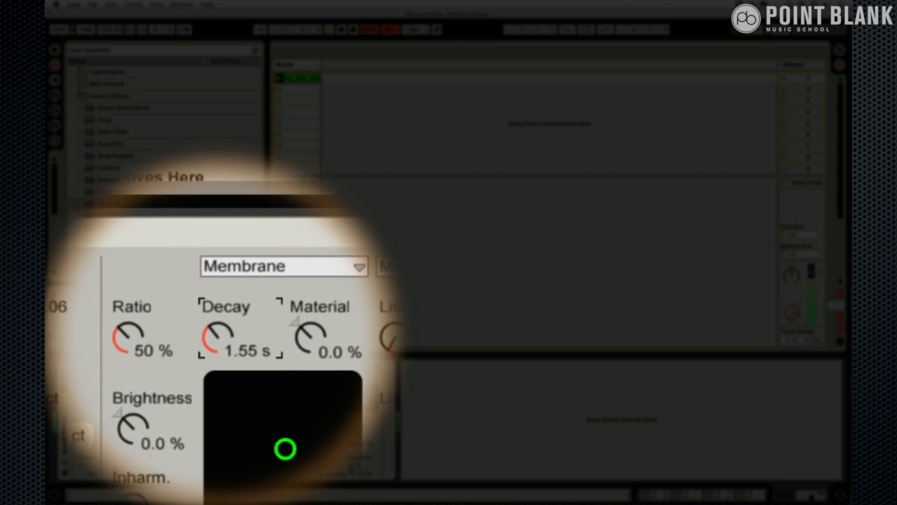
drag(214, 337, 214, 351)
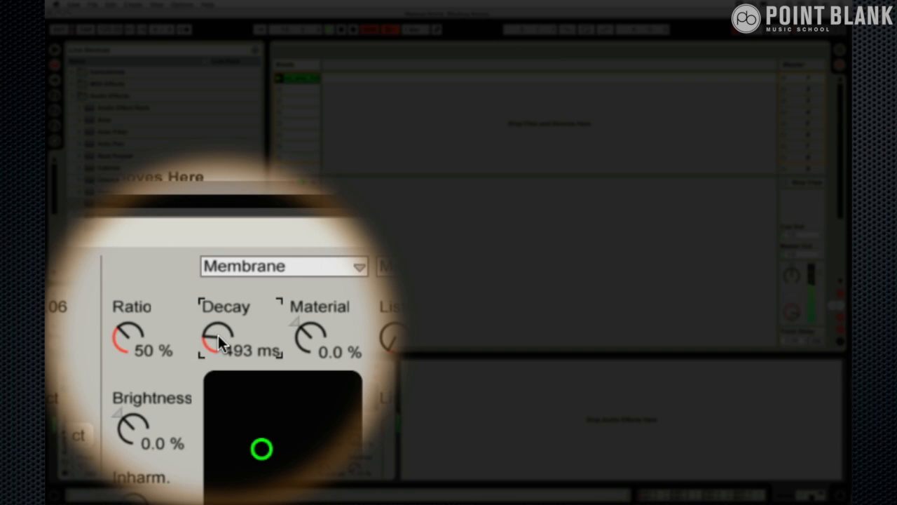
drag(217, 336, 217, 351)
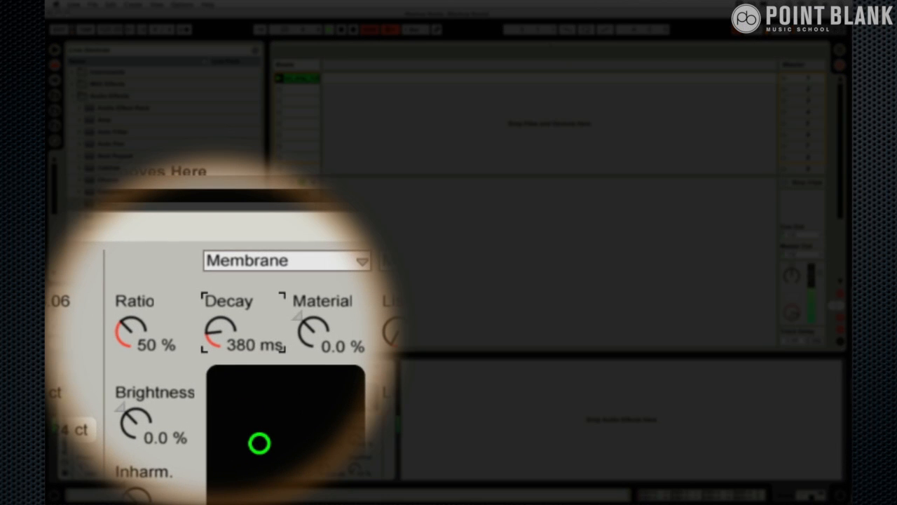
drag(218, 330, 221, 340)
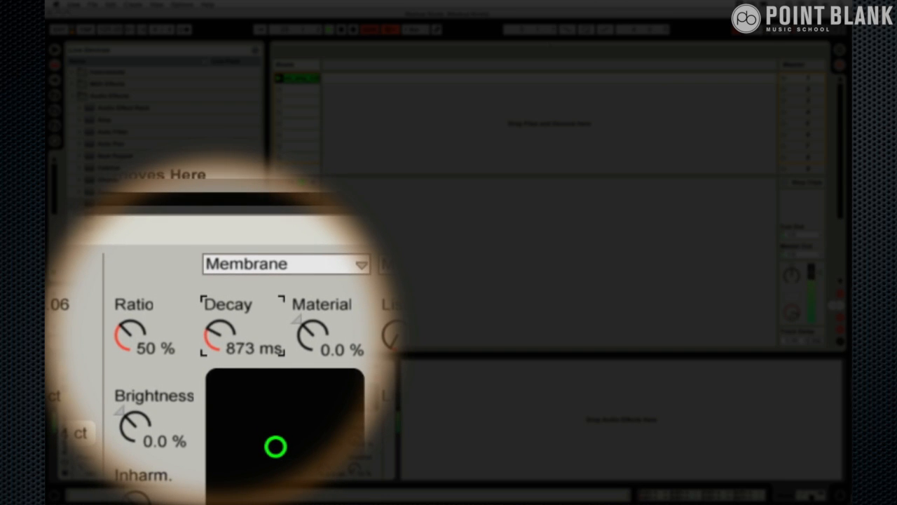
drag(225, 335, 224, 371)
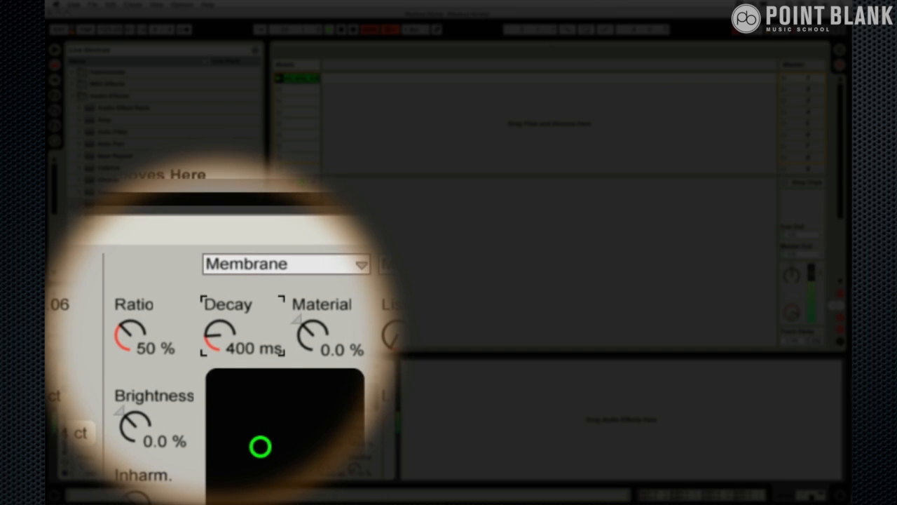
drag(221, 333, 221, 343)
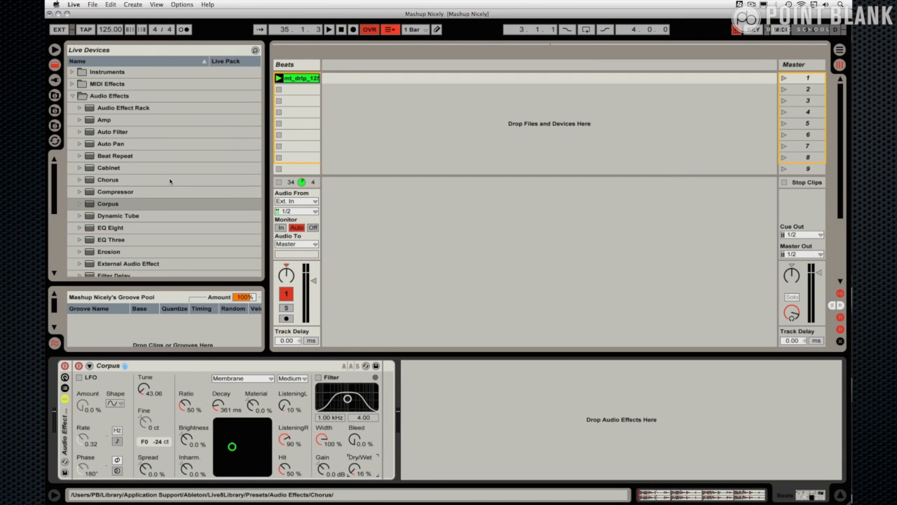
mouse_move(227, 152)
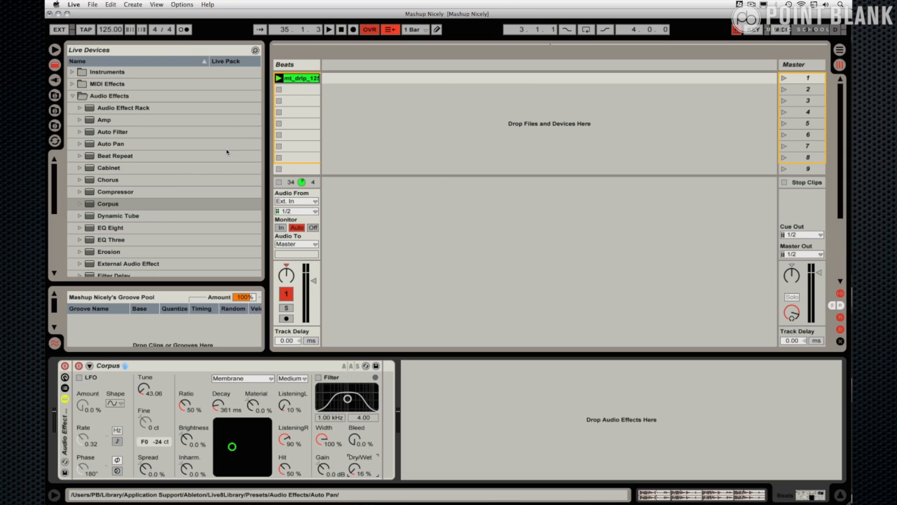
Step: Add Amp to the rack after Corpus, undo it, and reselect Amp in the browser
click(104, 120)
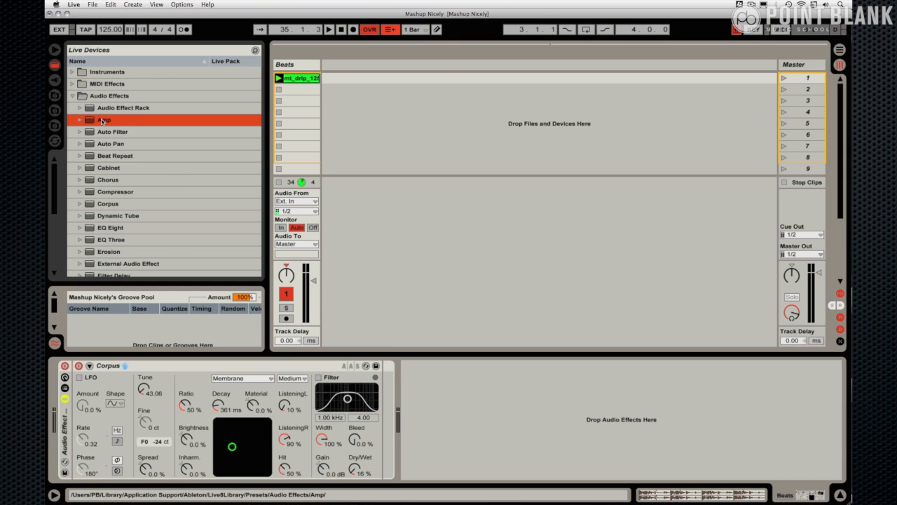
double_click(103, 120)
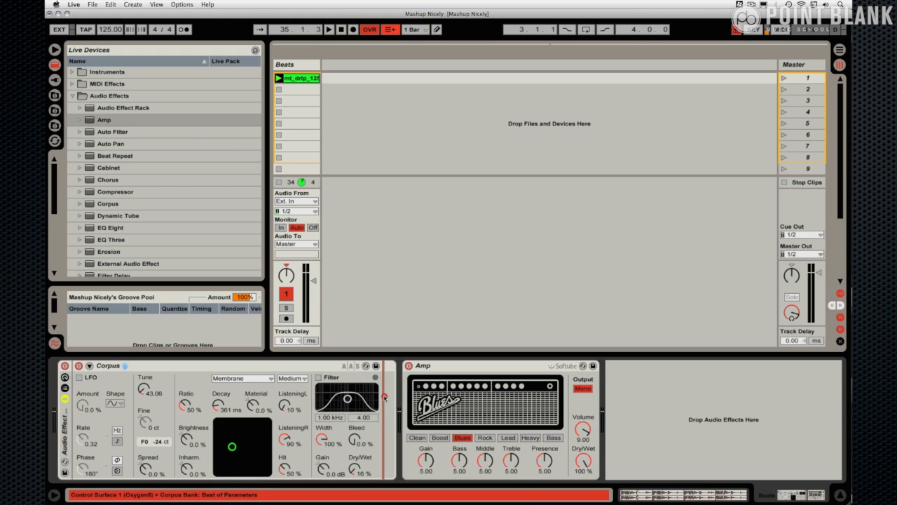
key(cmd+z)
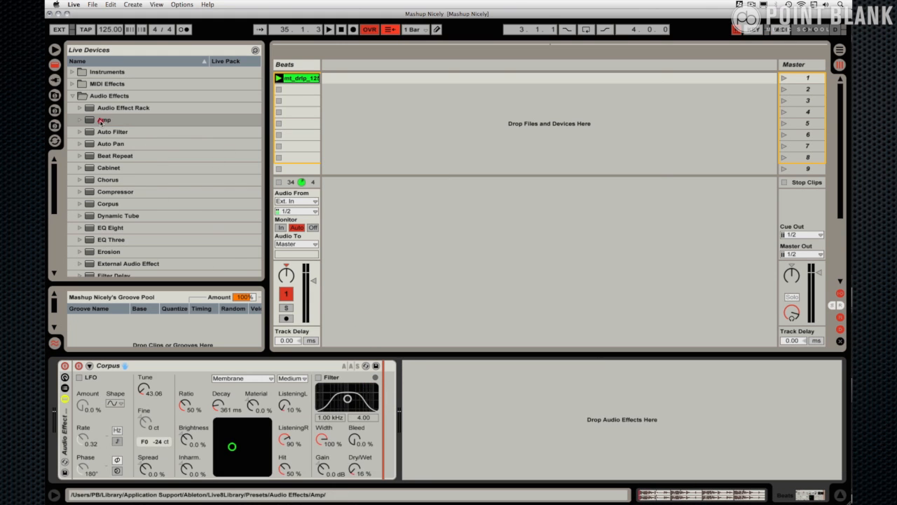
click(103, 119)
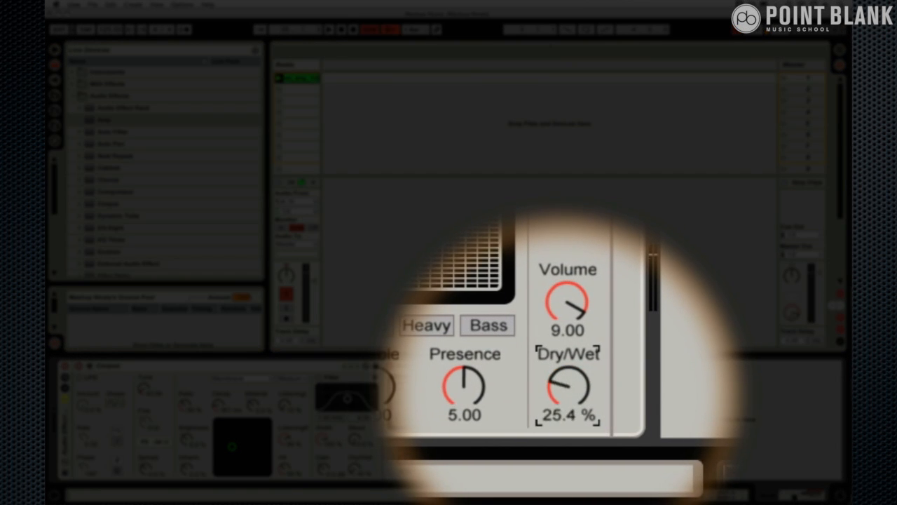
Step: Lower the Amp dry/wet to about 13.5% and switch its model to Clean
drag(568, 385, 568, 414)
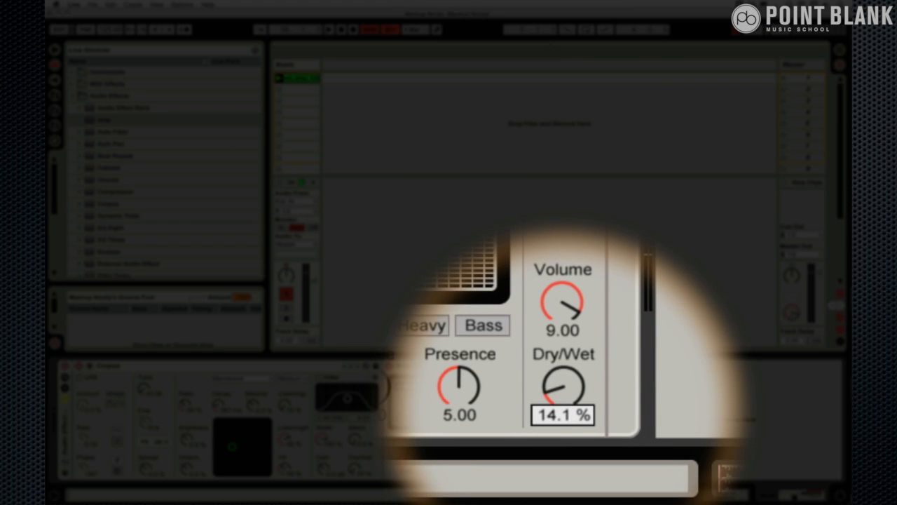
click(394, 341)
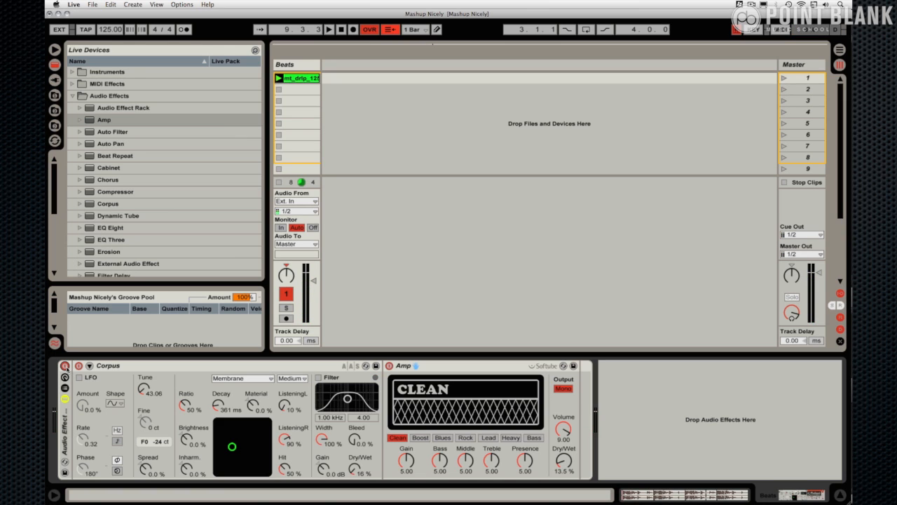
Step: Audition the loop with the Corpus-plus-Amp rack and save the rack as a preset
click(329, 29)
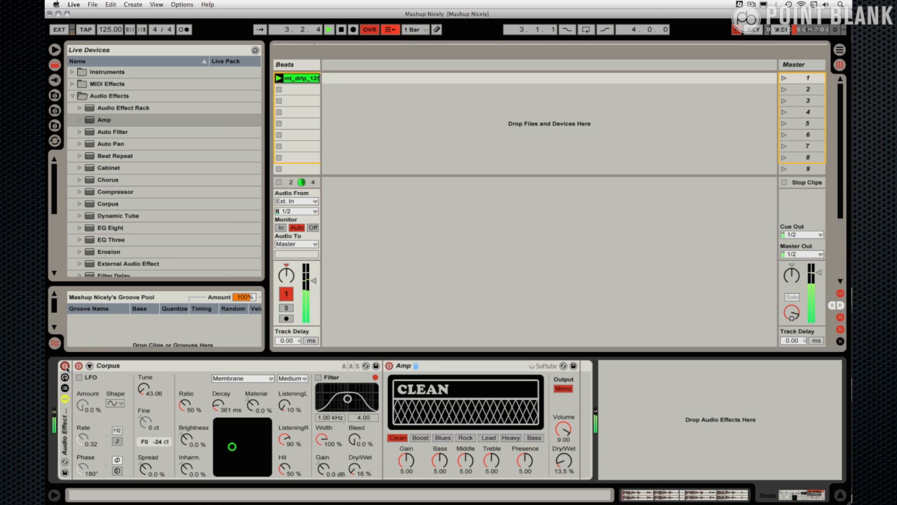
click(329, 30)
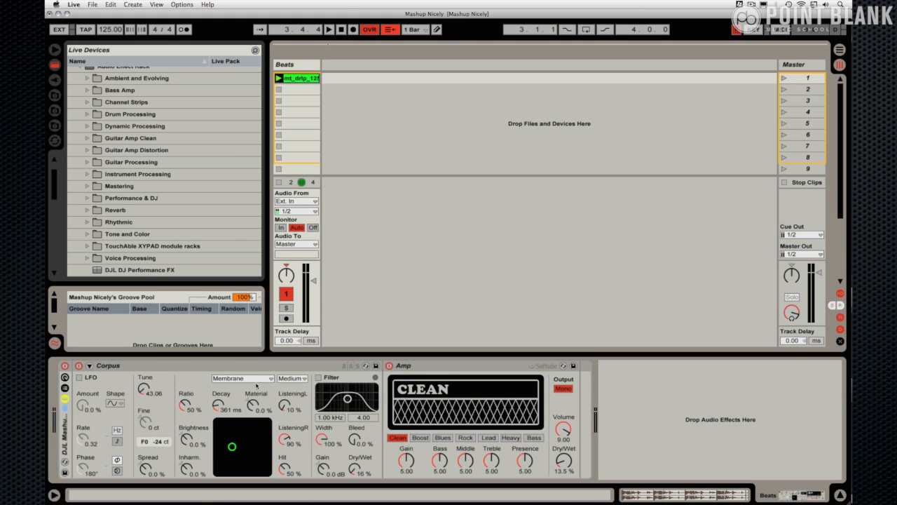
click(242, 378)
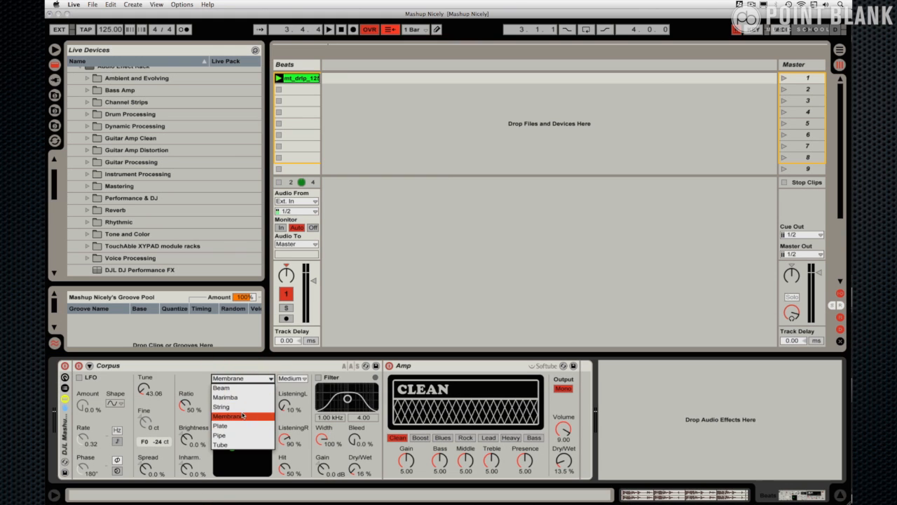
click(228, 416)
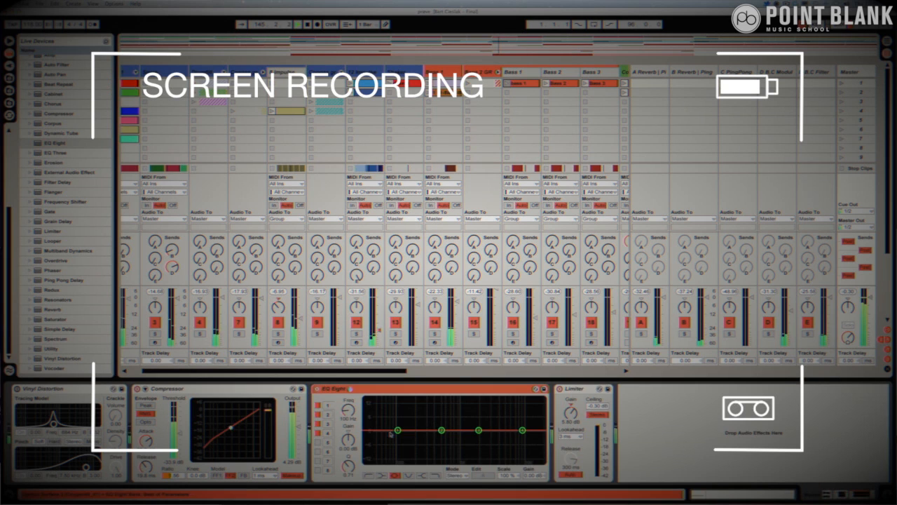
Step: Drag EQ Eight band 2 to cut about 3.4 dB near 173 Hz
drag(442, 428, 414, 436)
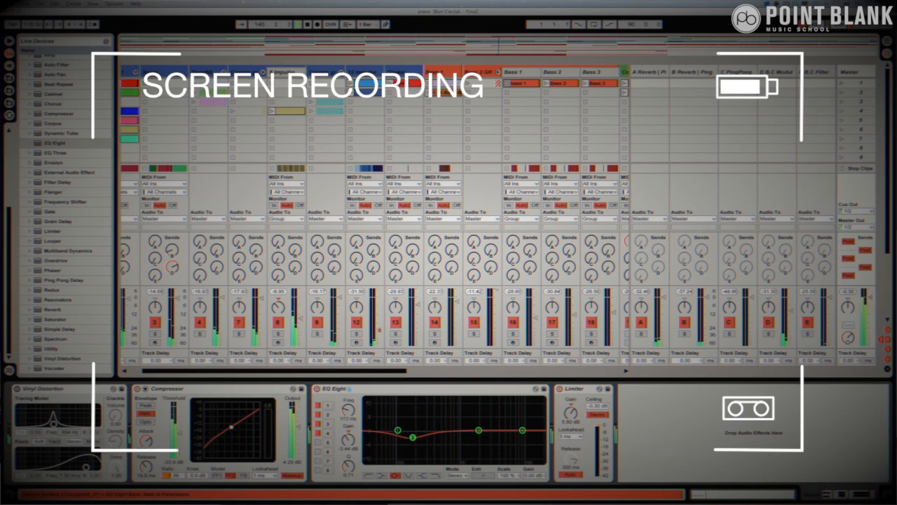